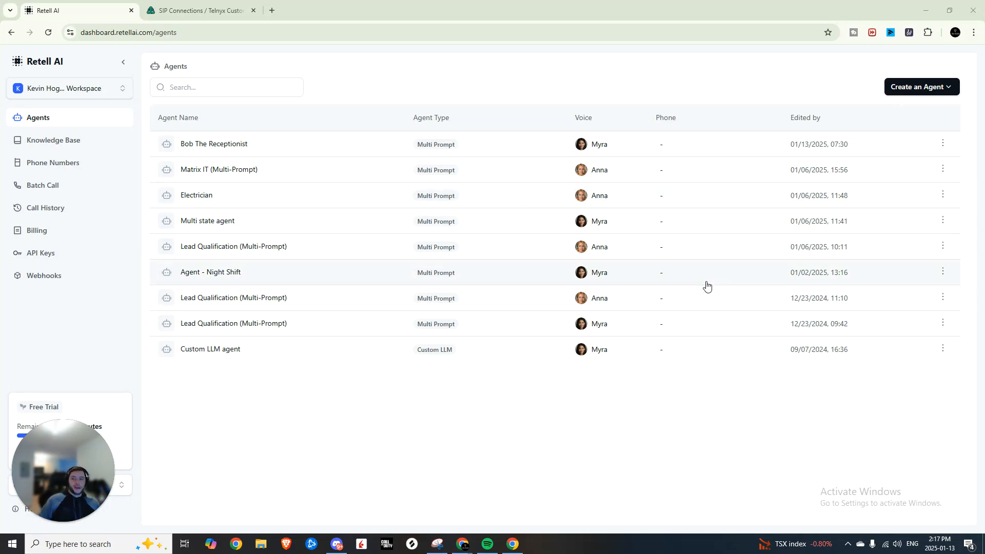
pyautogui.moveTo(183, 224)
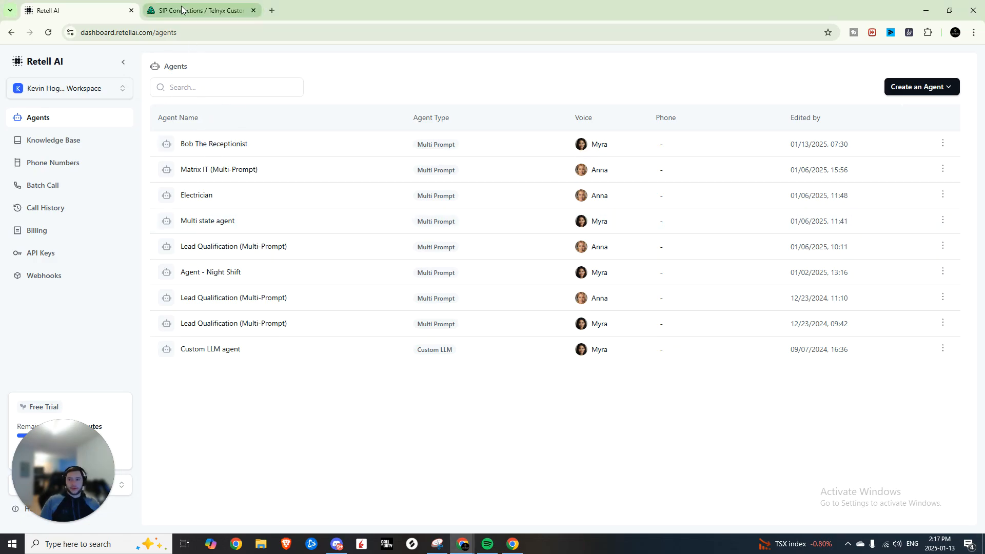
# Start a new SIP connection from Voice > SIP Trunking in the Telnyx portal.
pyautogui.click(198, 10)
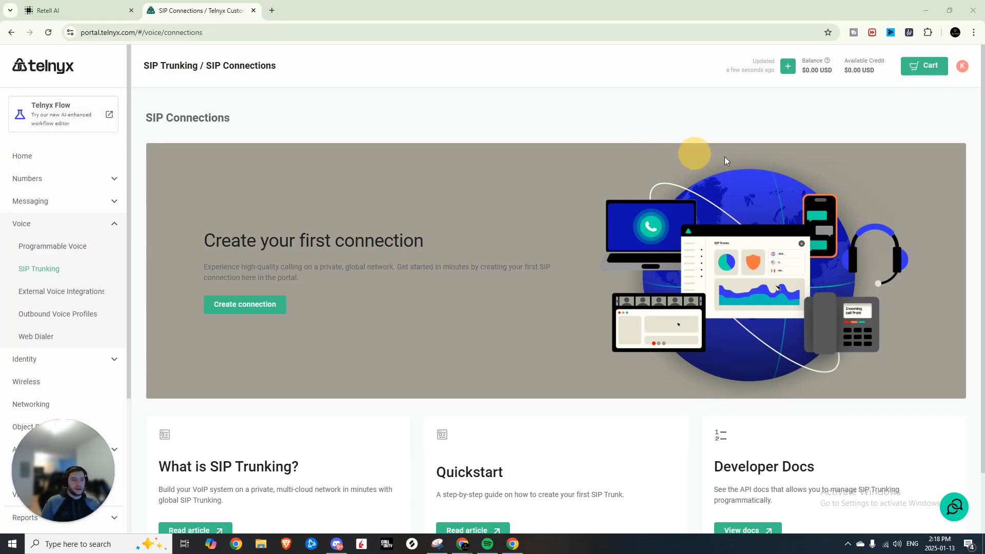
pyautogui.moveTo(156, 249)
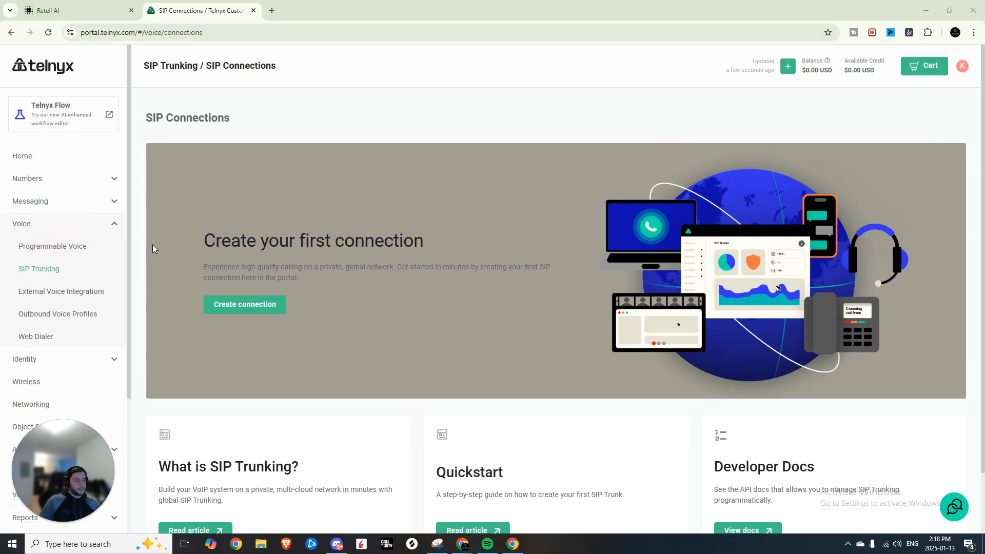
pyautogui.moveTo(355, 204)
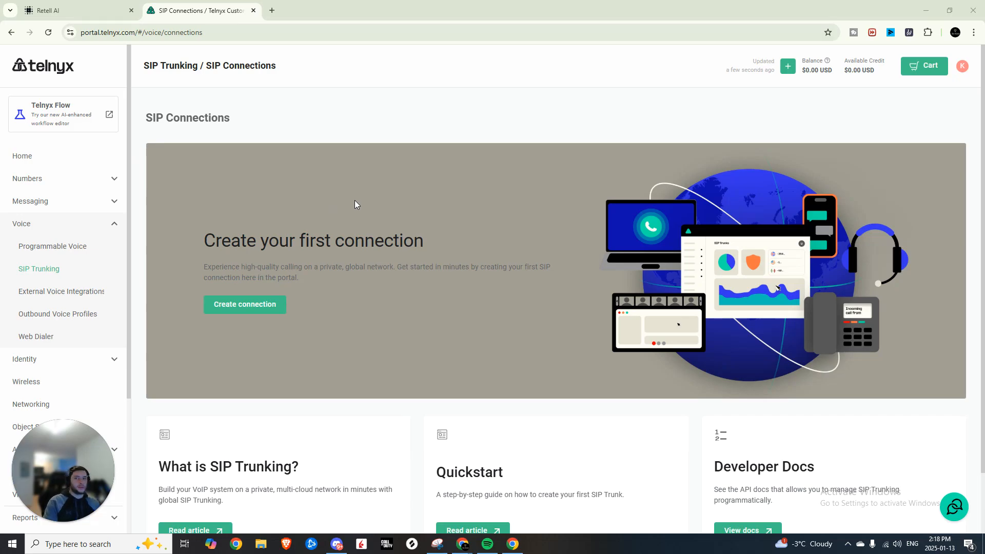
pyautogui.scroll(-3)
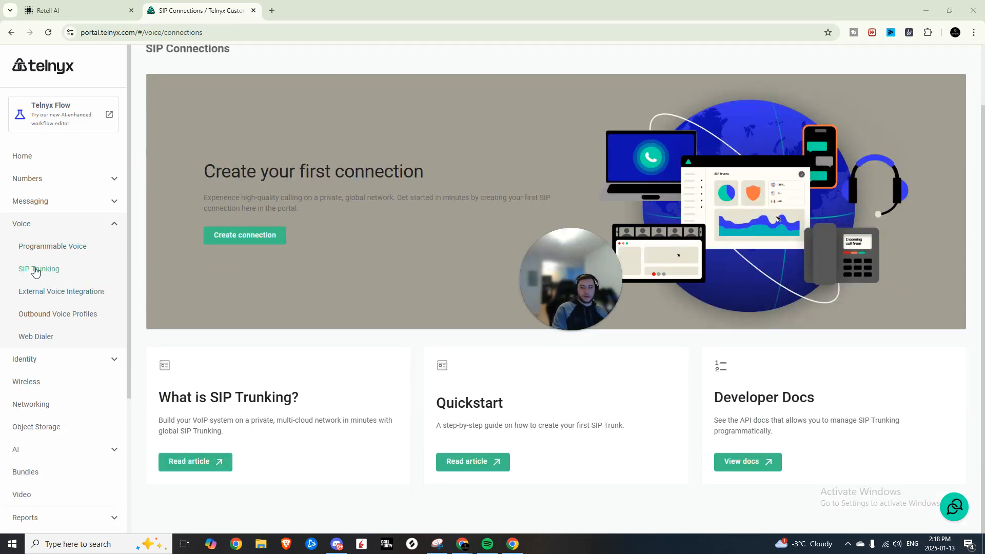
pyautogui.click(244, 235)
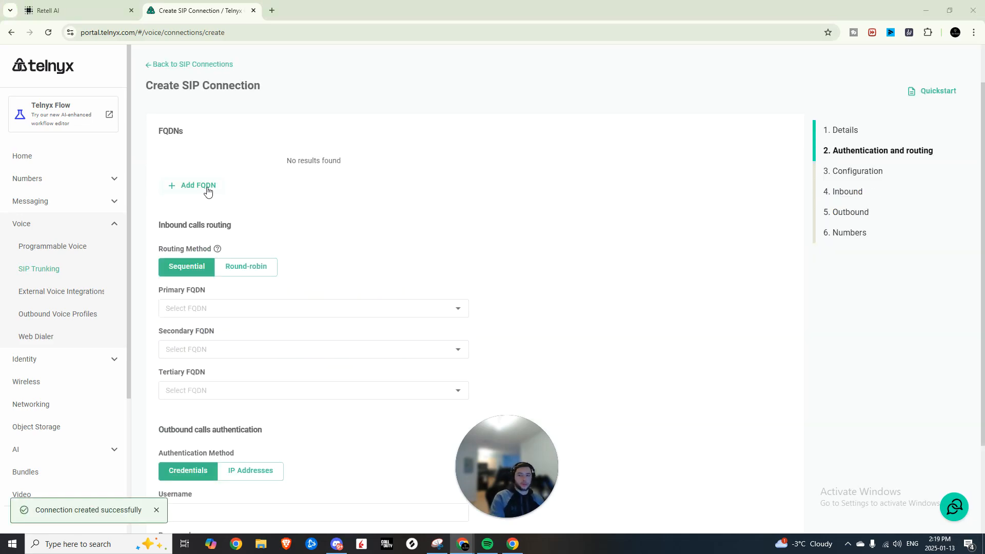
# Add FQDN 5t4n6j0wnrl.sip.livekit.cloud with DNS record type SRV and save it.
pyautogui.click(197, 185)
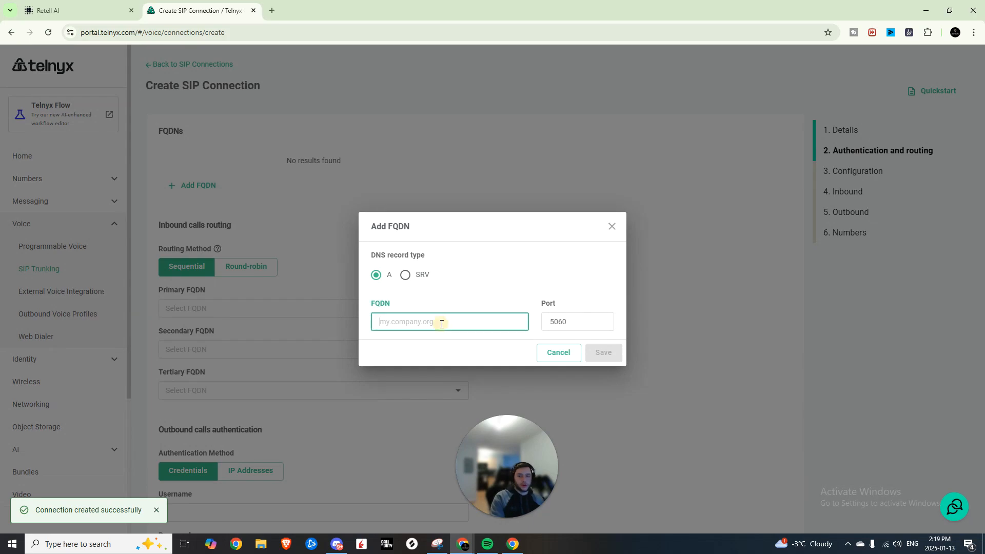
pyautogui.write('5t4n6j0wnrl.sip.livekit.cloud')
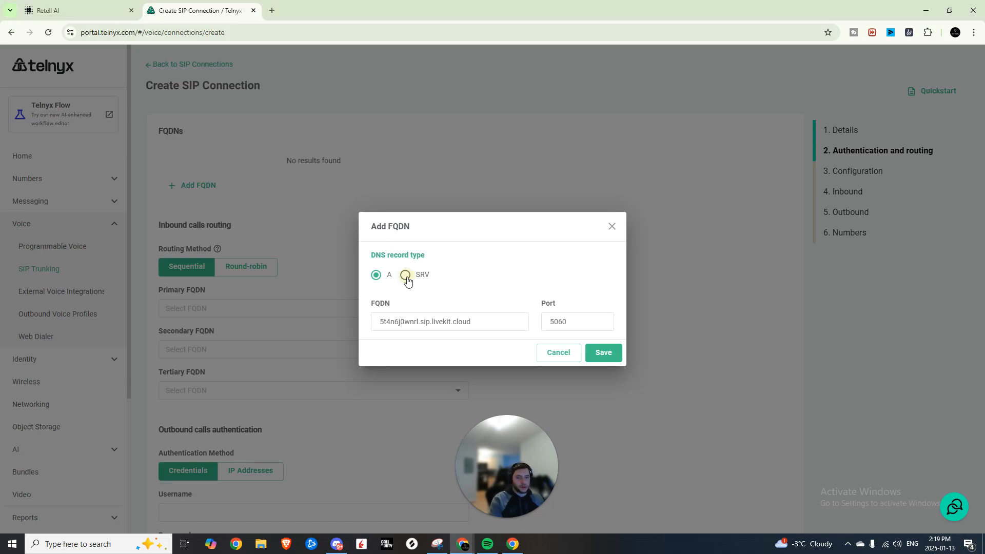
pyautogui.click(406, 274)
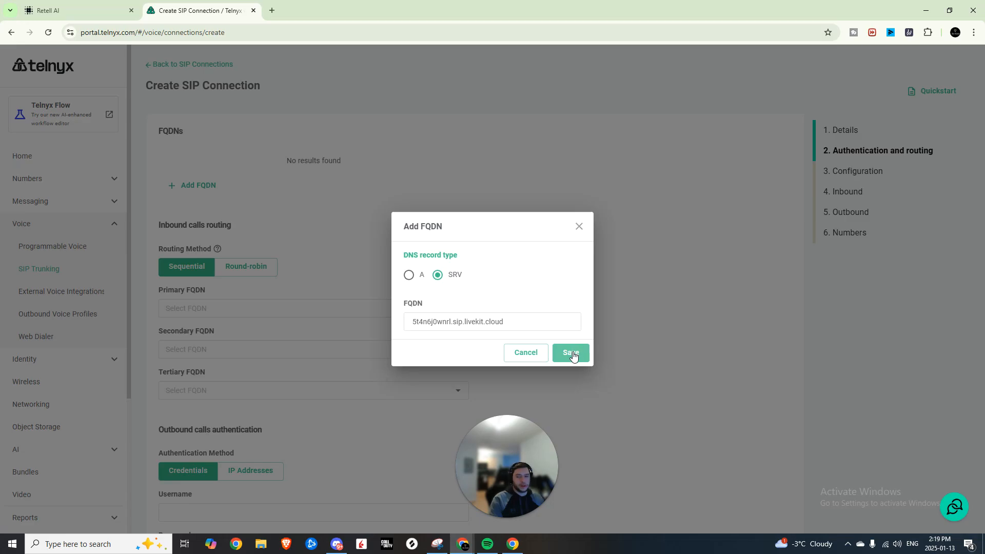
pyautogui.click(570, 353)
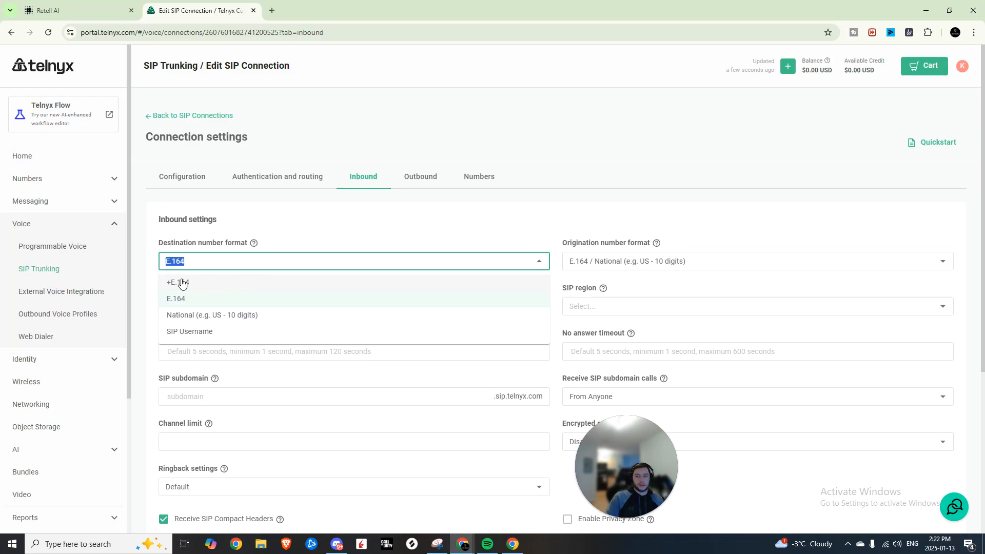
# Choose +E.164 as the inbound destination number format and continue down the settings.
pyautogui.click(177, 282)
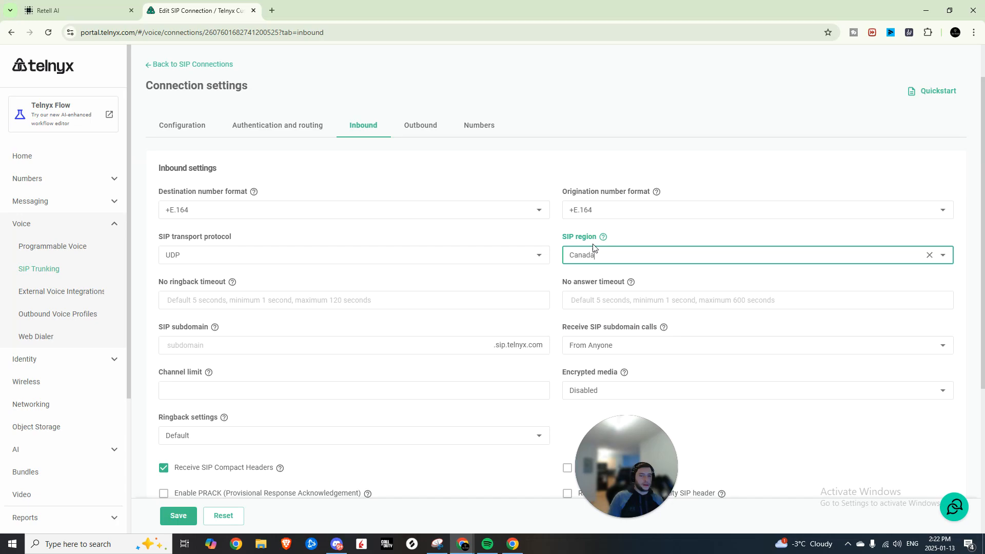
pyautogui.scroll(-3)
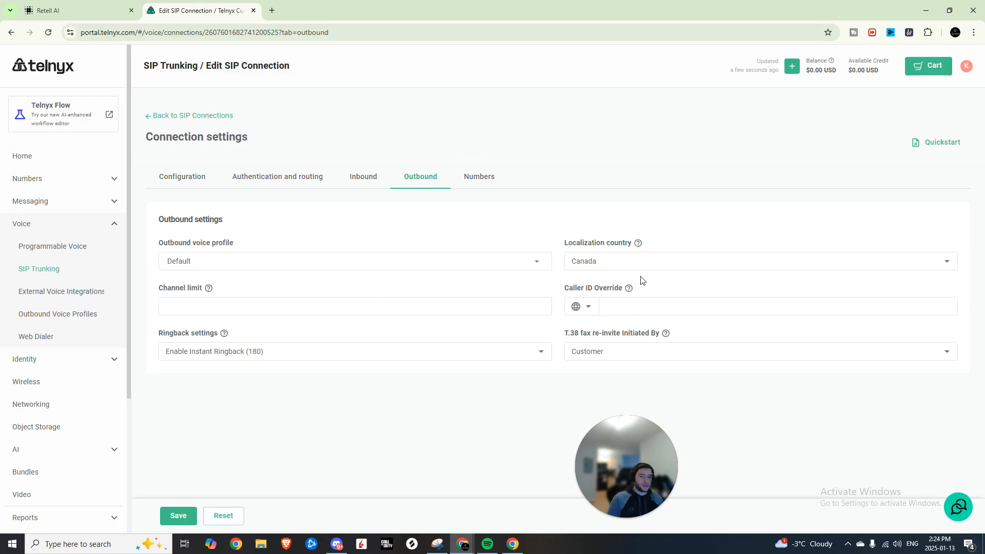
# Save the outbound settings with Canada as localization country.
pyautogui.click(178, 515)
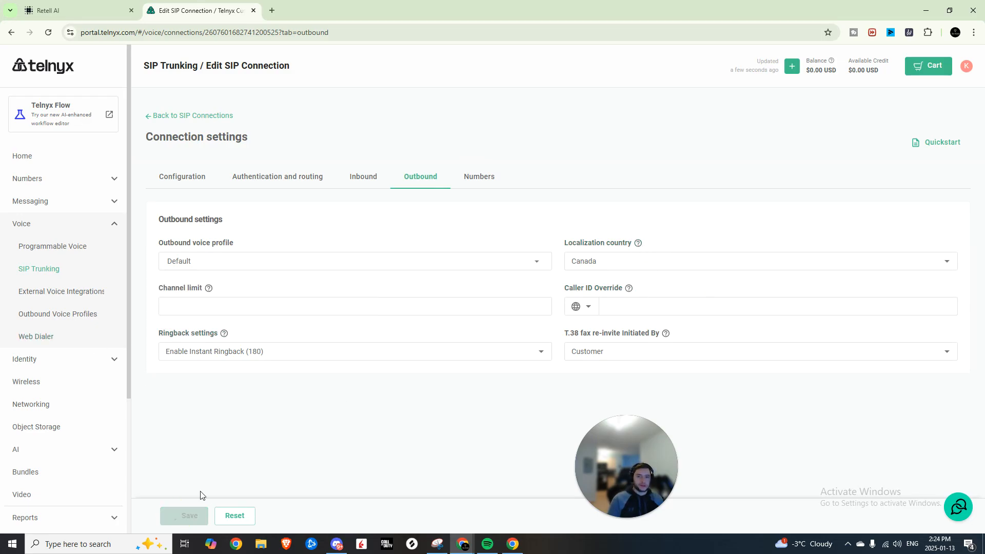
pyautogui.click(479, 177)
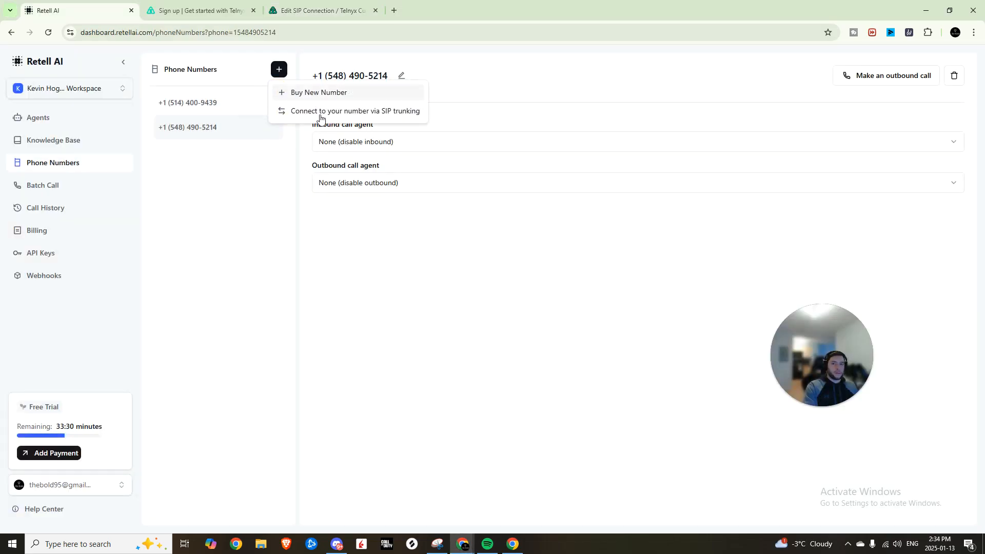
pyautogui.click(358, 111)
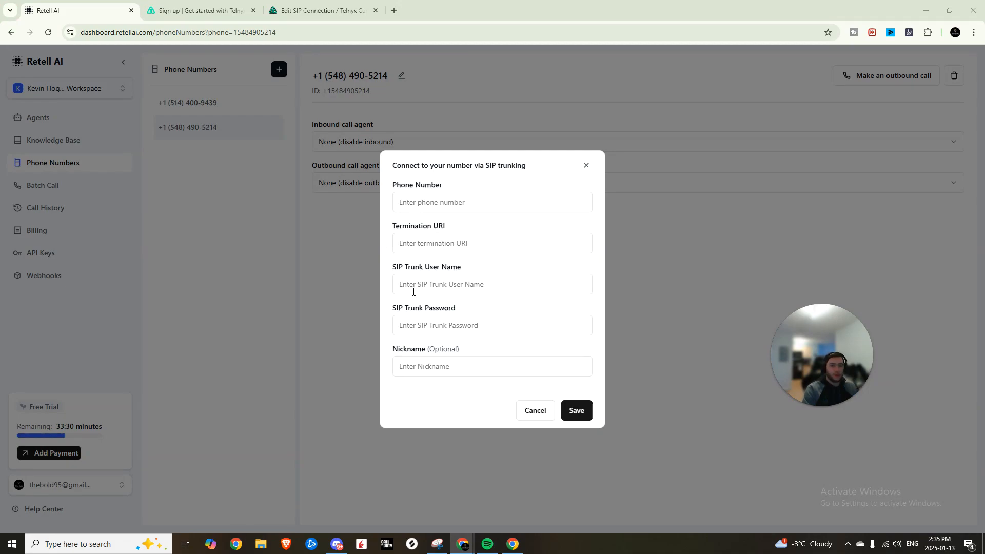
pyautogui.moveTo(451, 319)
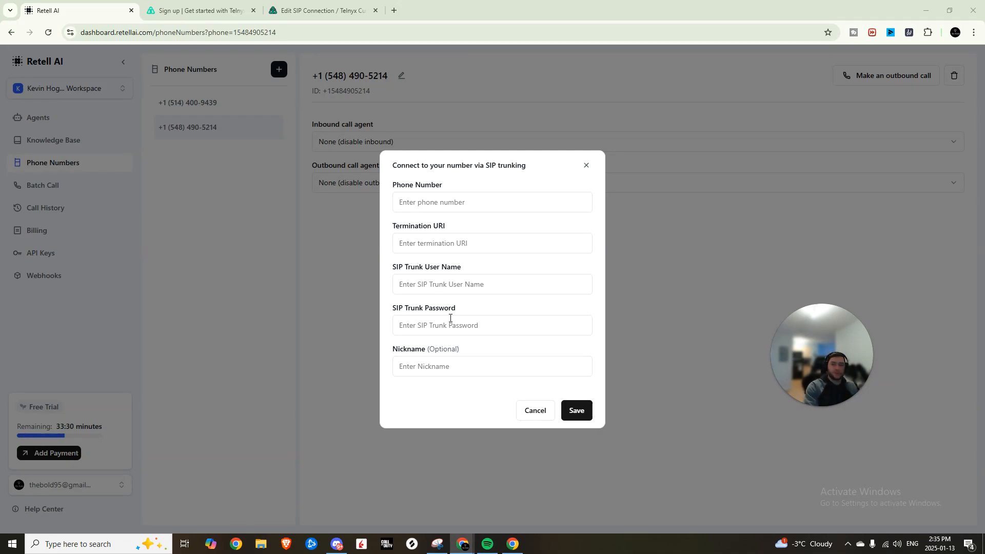
pyautogui.moveTo(603, 165)
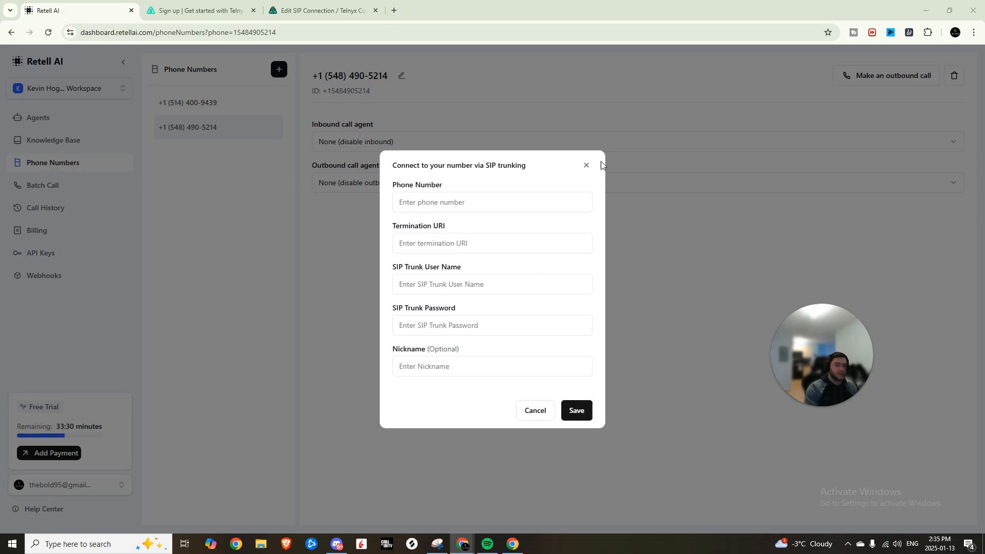
pyautogui.click(585, 165)
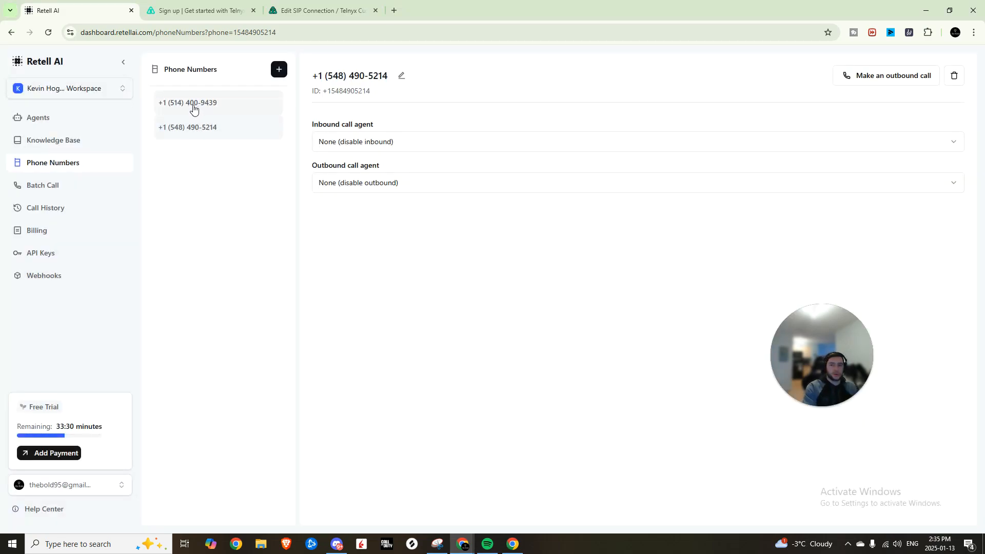
pyautogui.click(187, 103)
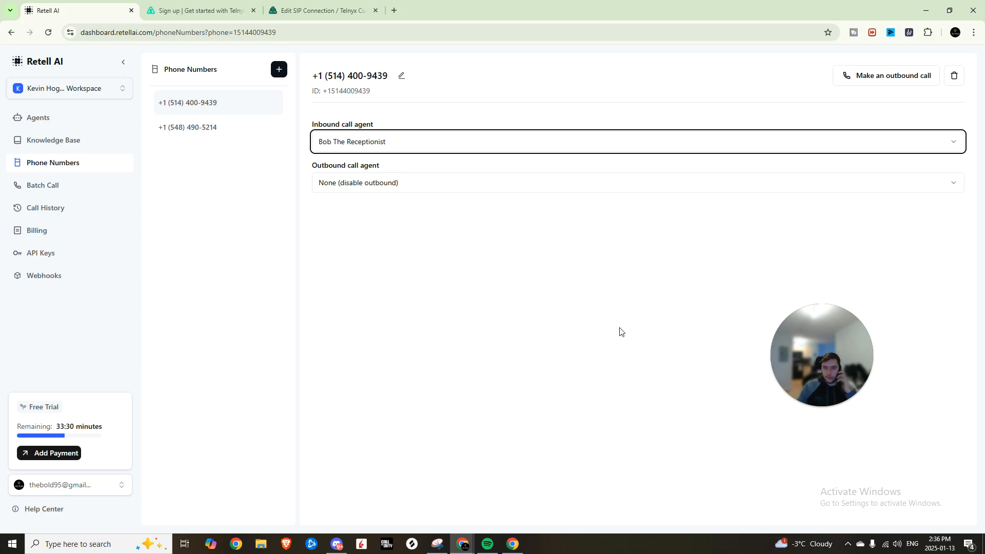
pyautogui.click(322, 11)
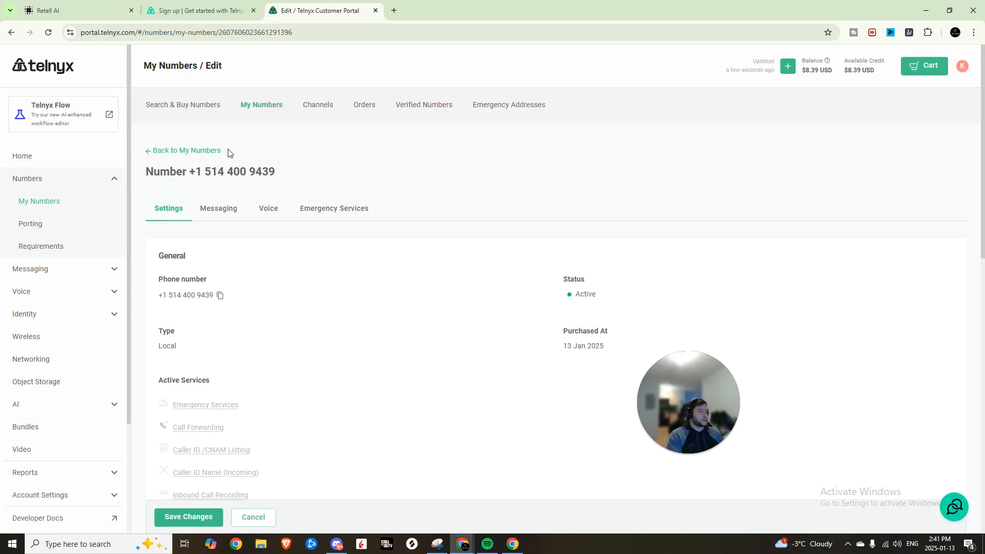
pyautogui.moveTo(448, 280)
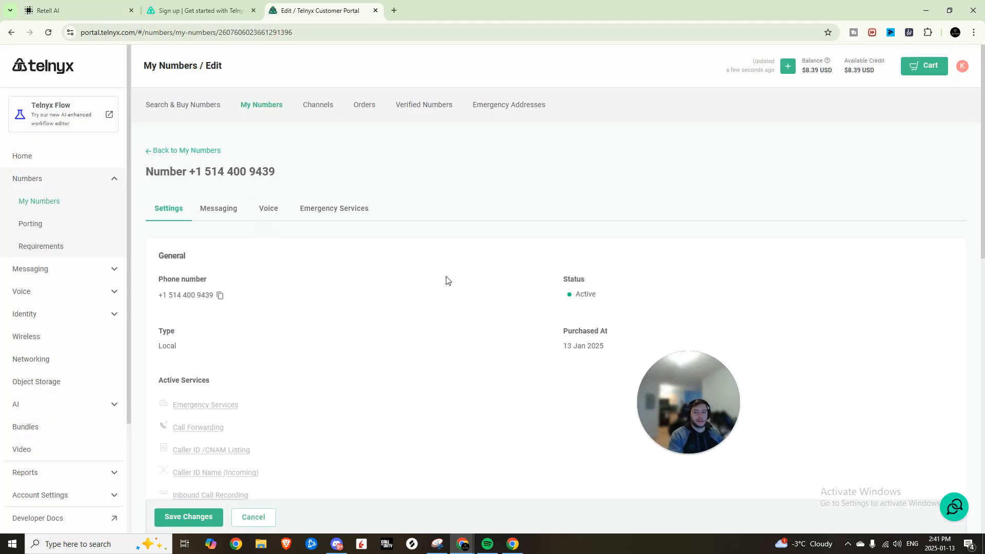
# Enable CNAM Listing as Target Dial in the number's Voice settings.
pyautogui.click(268, 208)
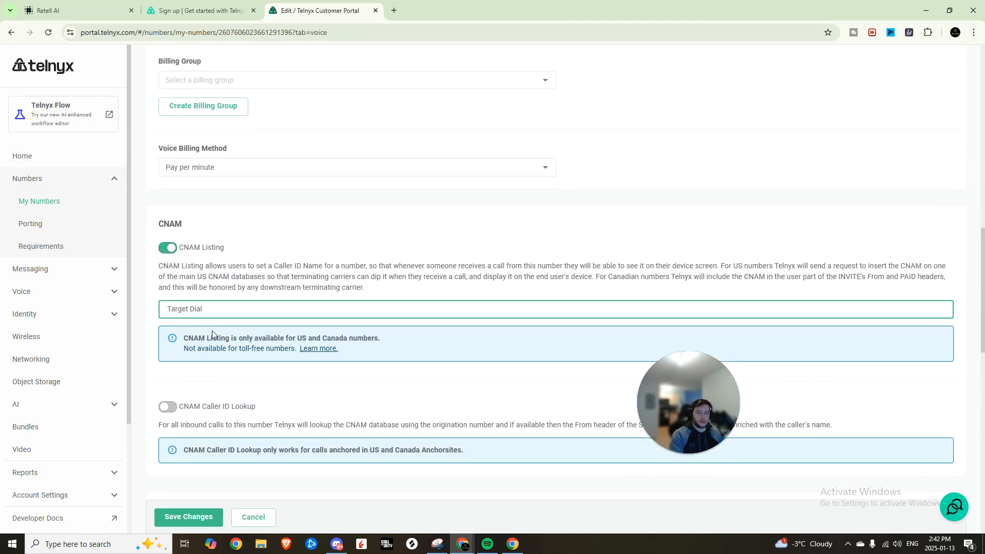
pyautogui.click(323, 10)
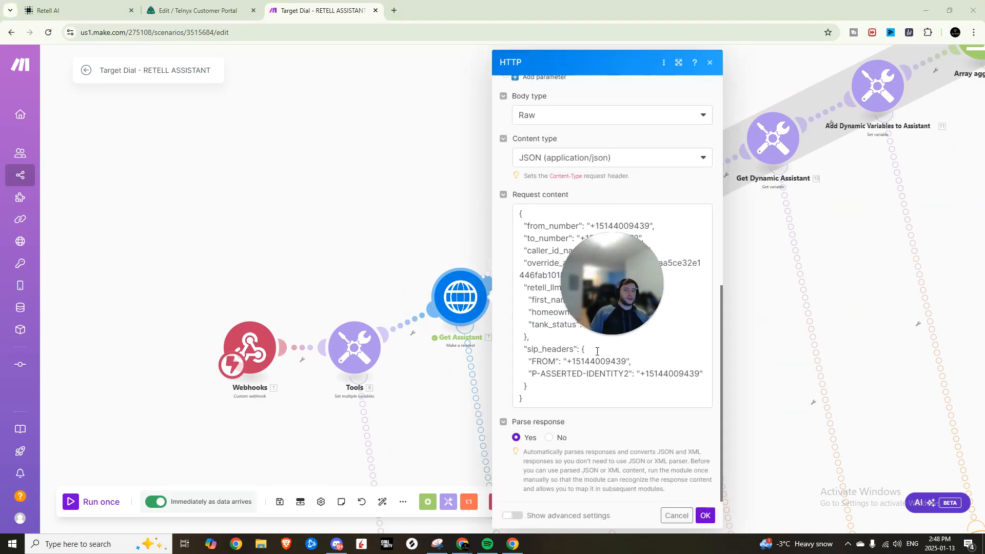
pyautogui.moveTo(817, 326)
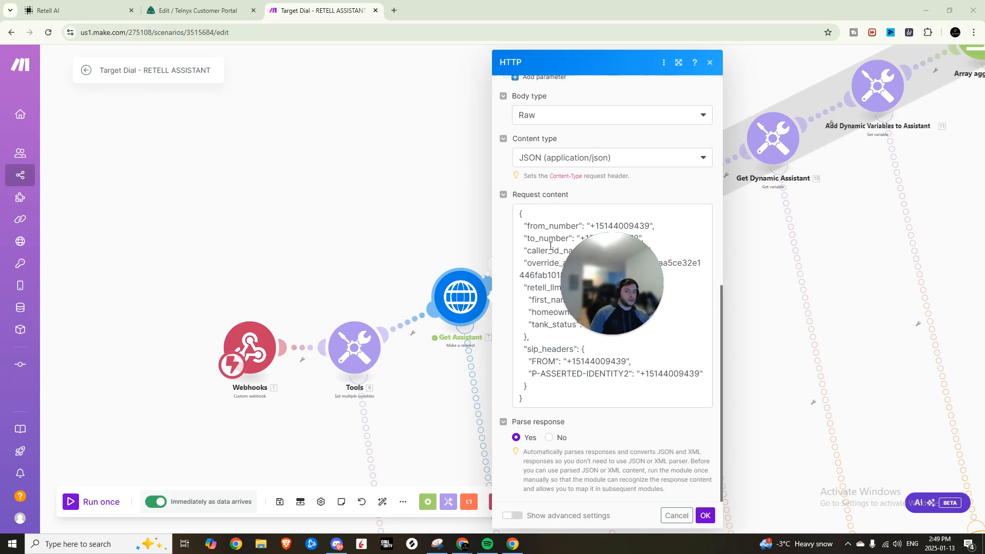
pyautogui.moveTo(585, 260)
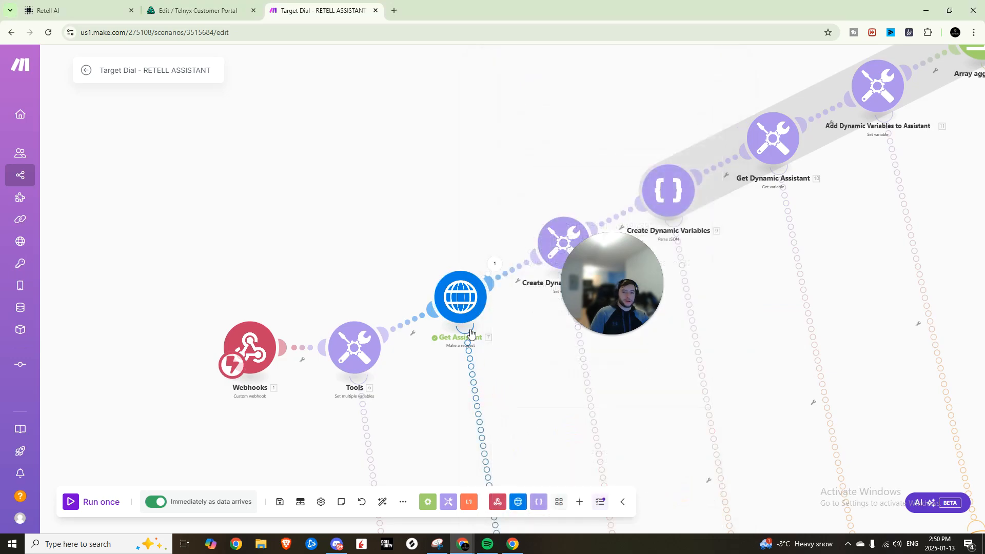
# Run the scenario and view the HTTP module's create-phone-call result with status 201.
pyautogui.rightClick(460, 295)
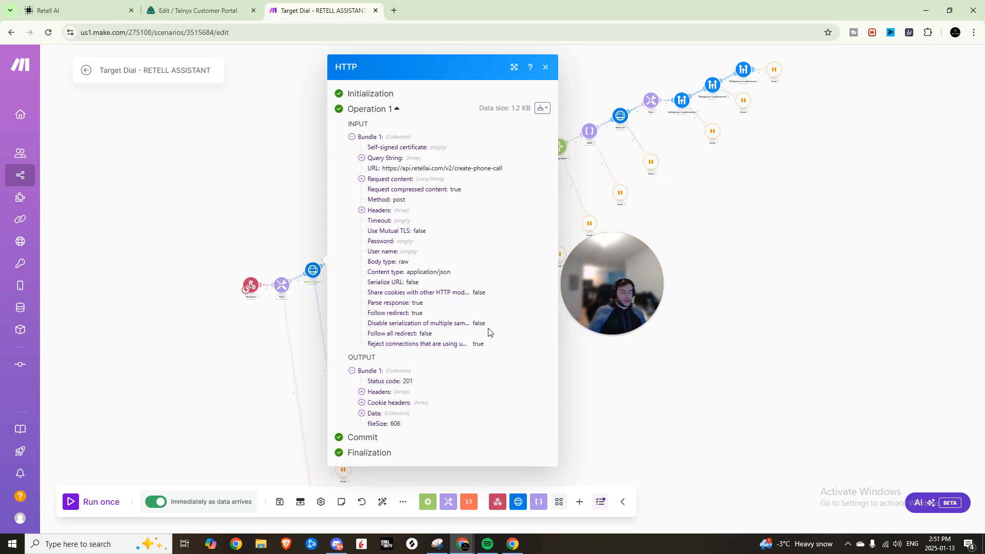
pyautogui.moveTo(877, 352)
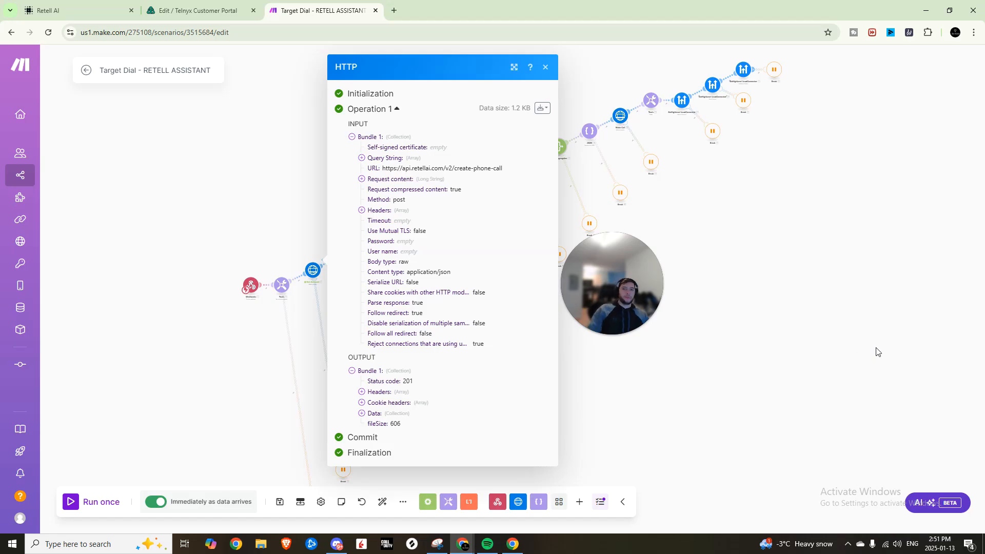
pyautogui.moveTo(890, 387)
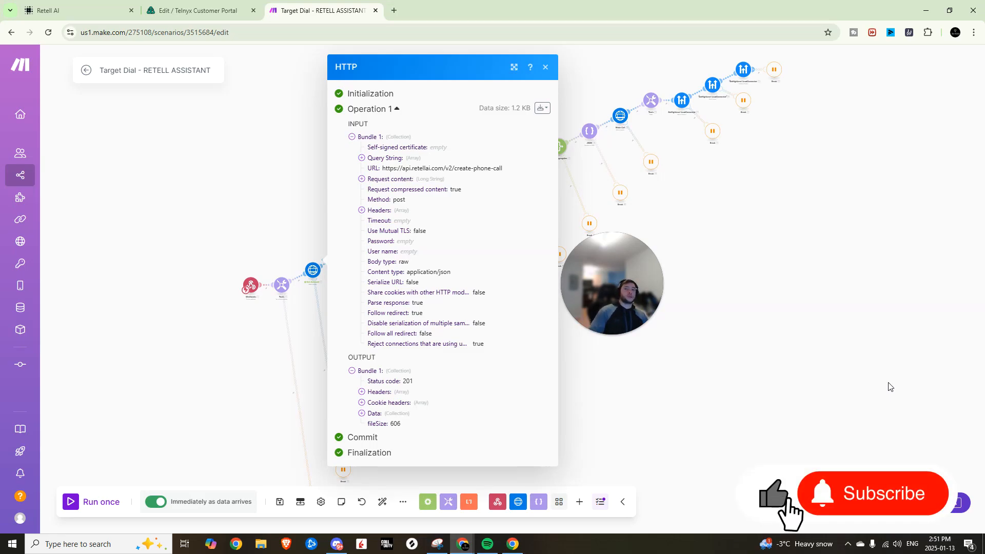
pyautogui.click(883, 494)
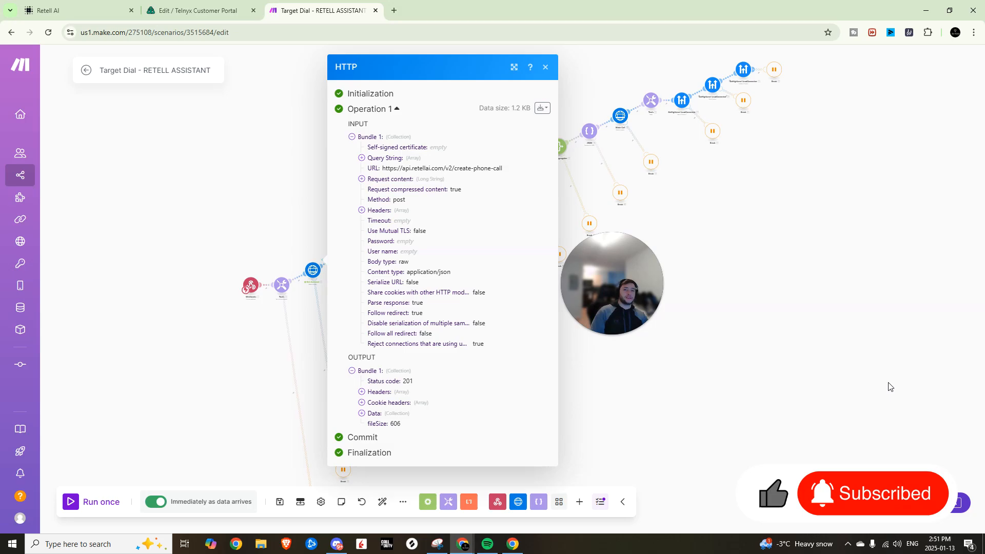